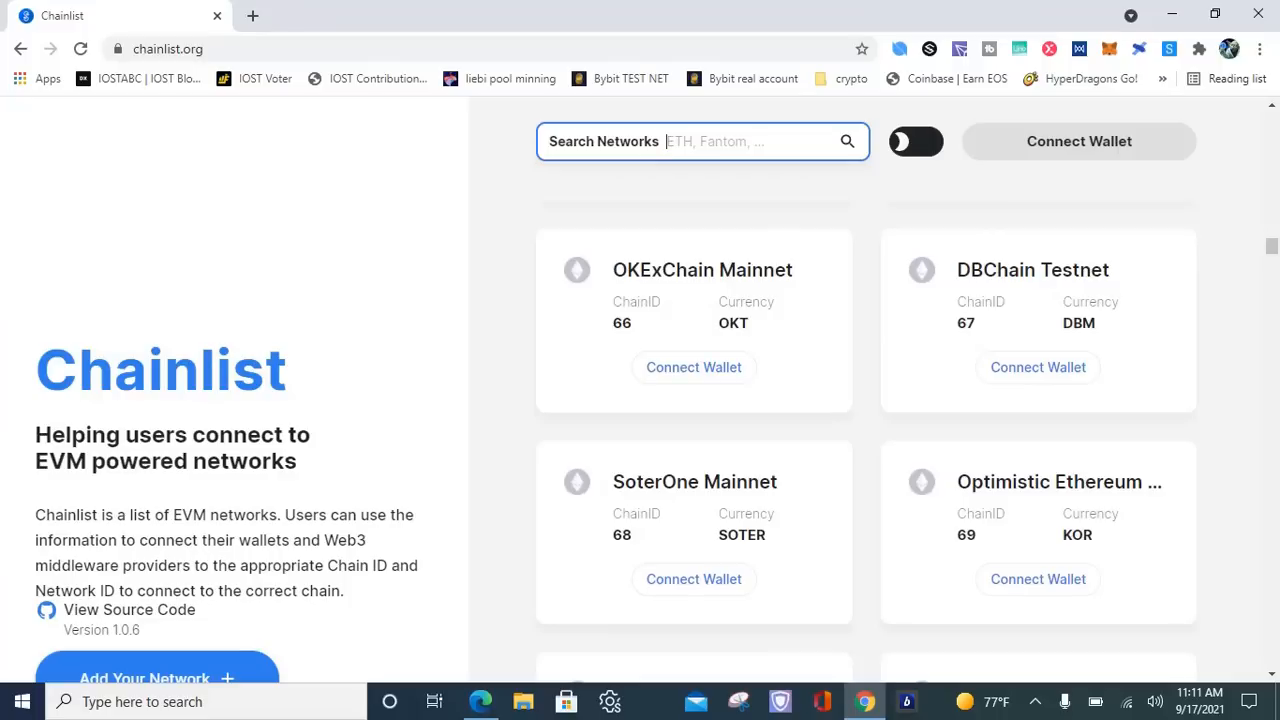
Step: Search the network list for 'ava' to show Avalanche Mainnet and Fuji Testnet, after first trying 'bsc'
left_click(693, 444)
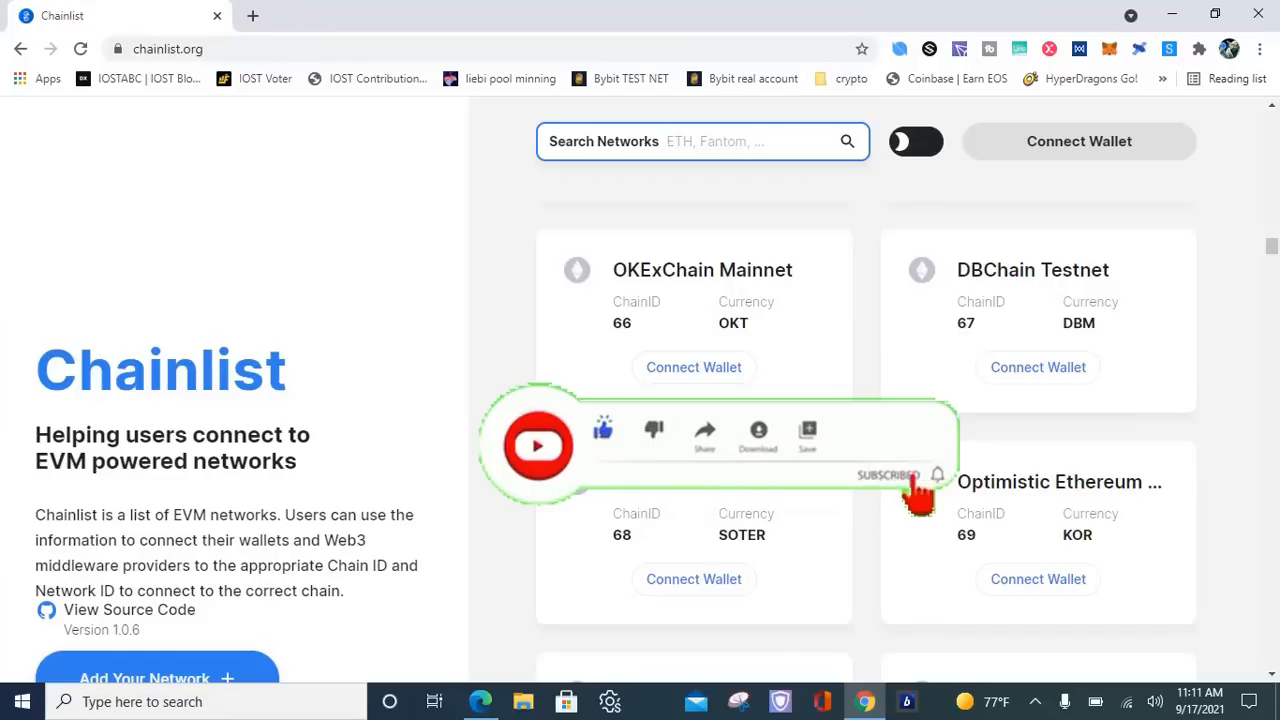
left_click(937, 475)
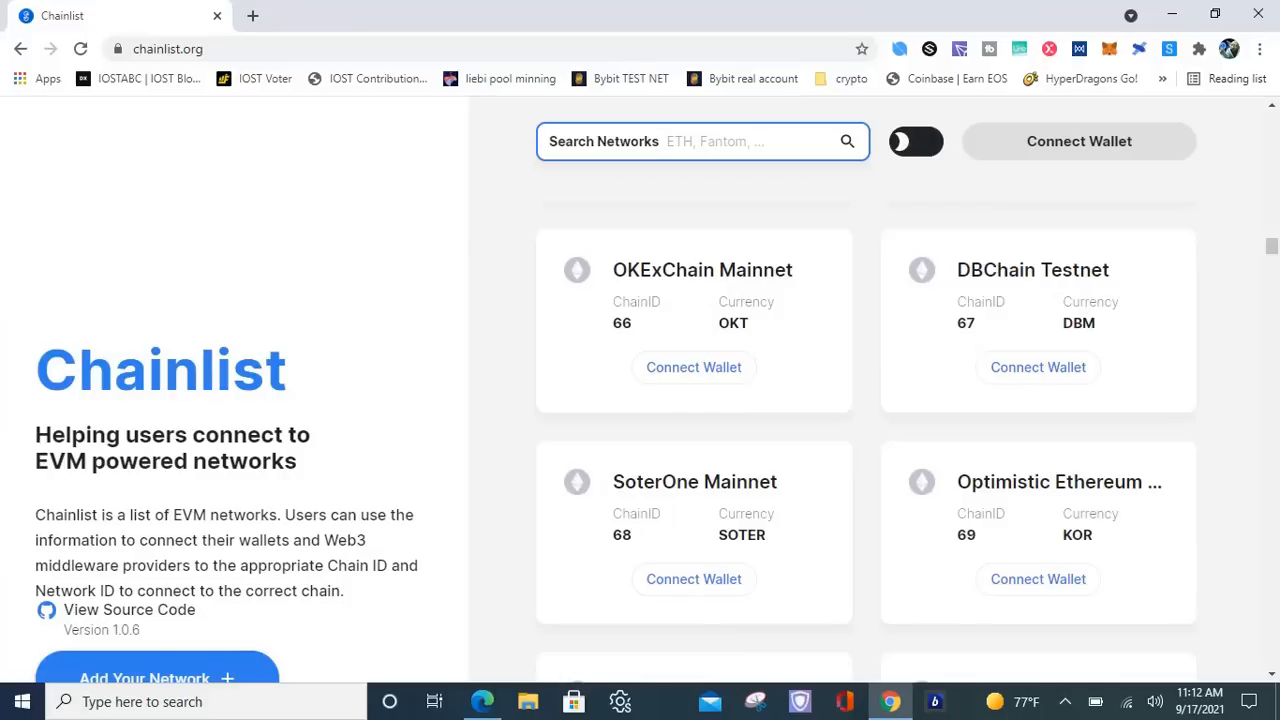
left_click(667, 141)
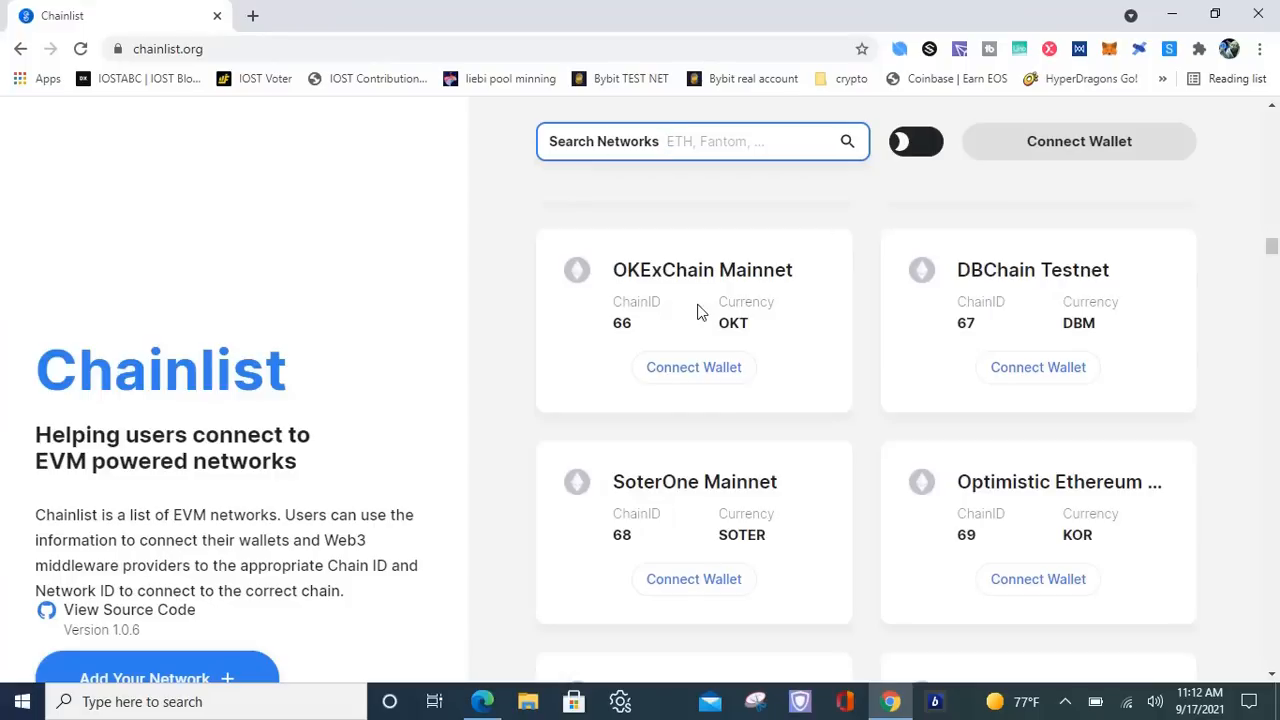
left_click(700, 141)
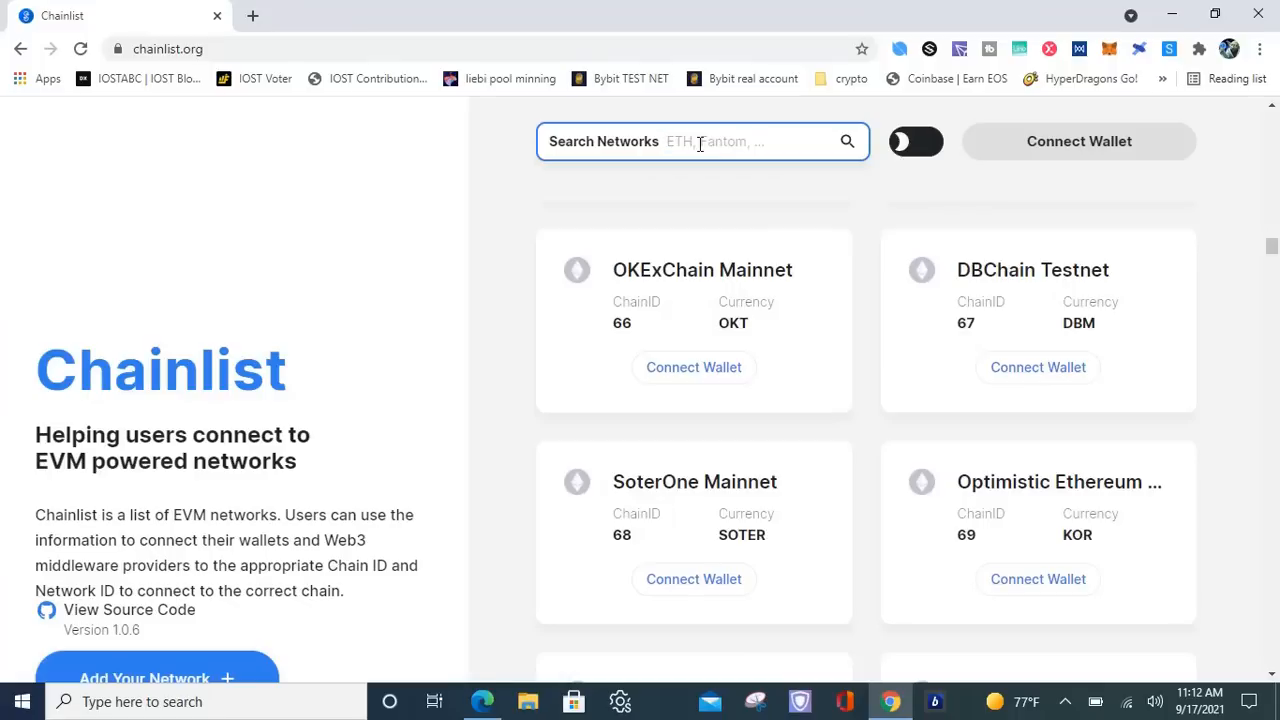
type("bsc")
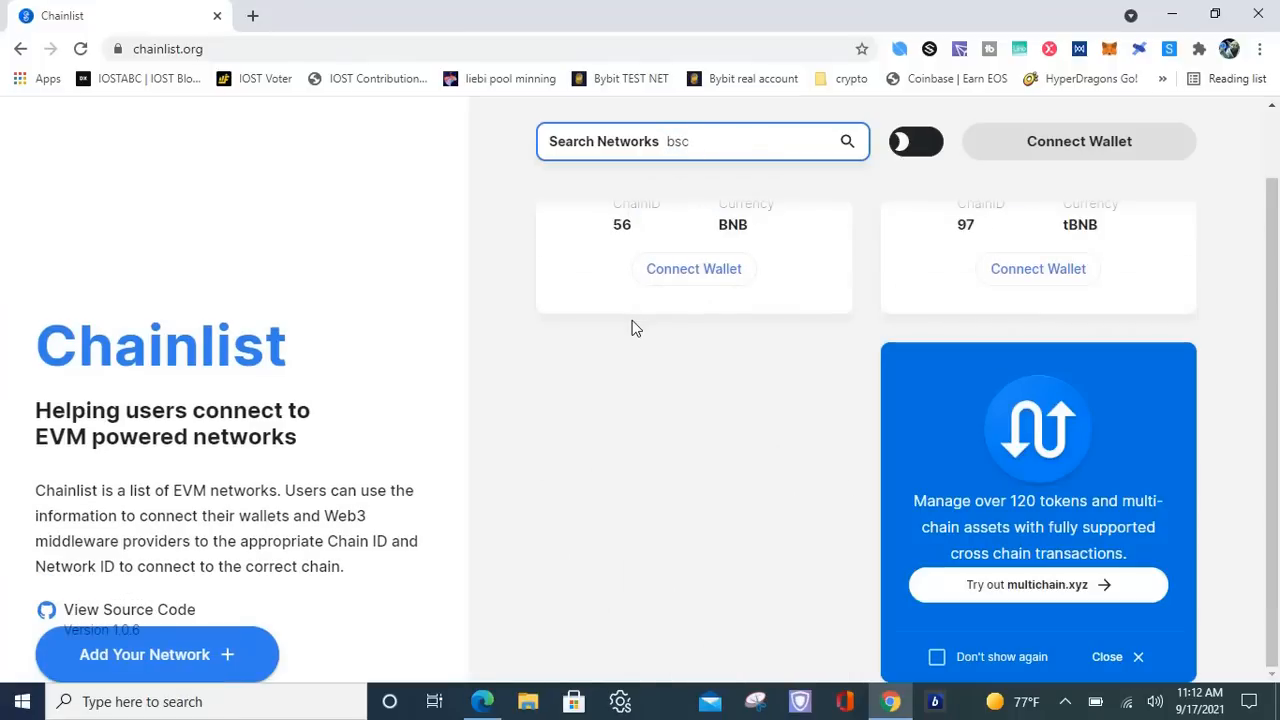
scroll("up", 3)
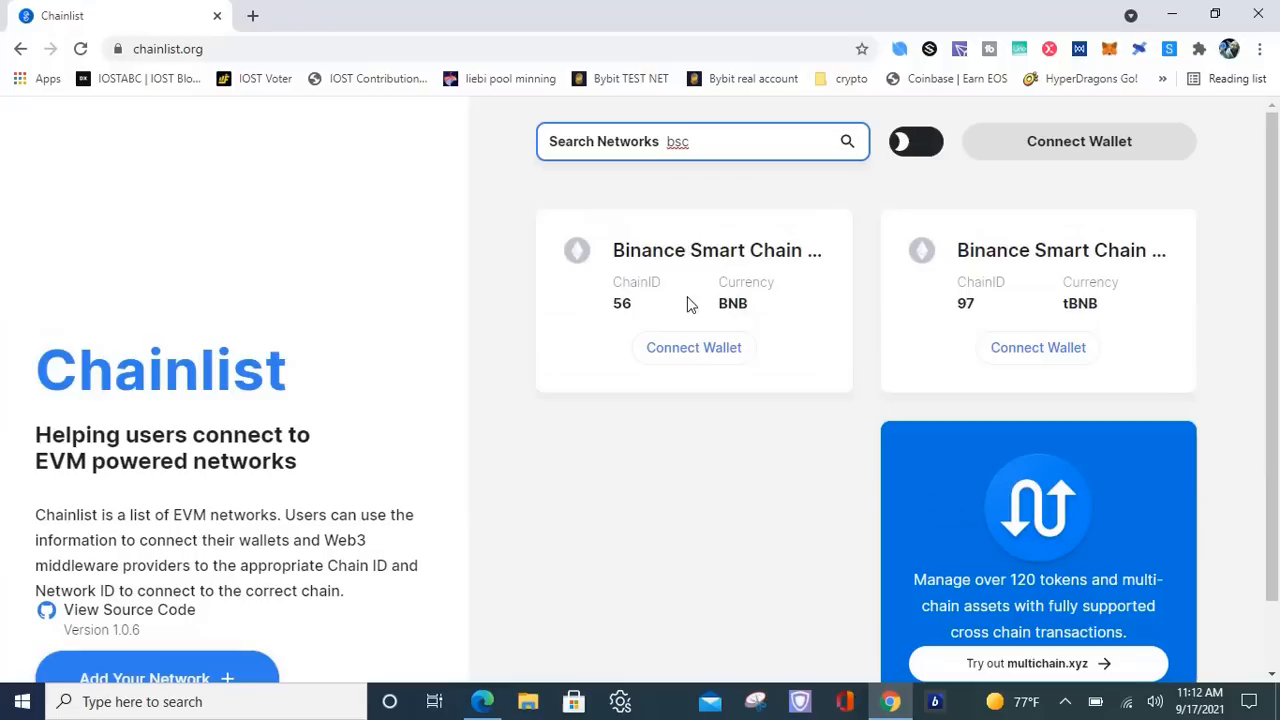
mouse_move(694, 348)
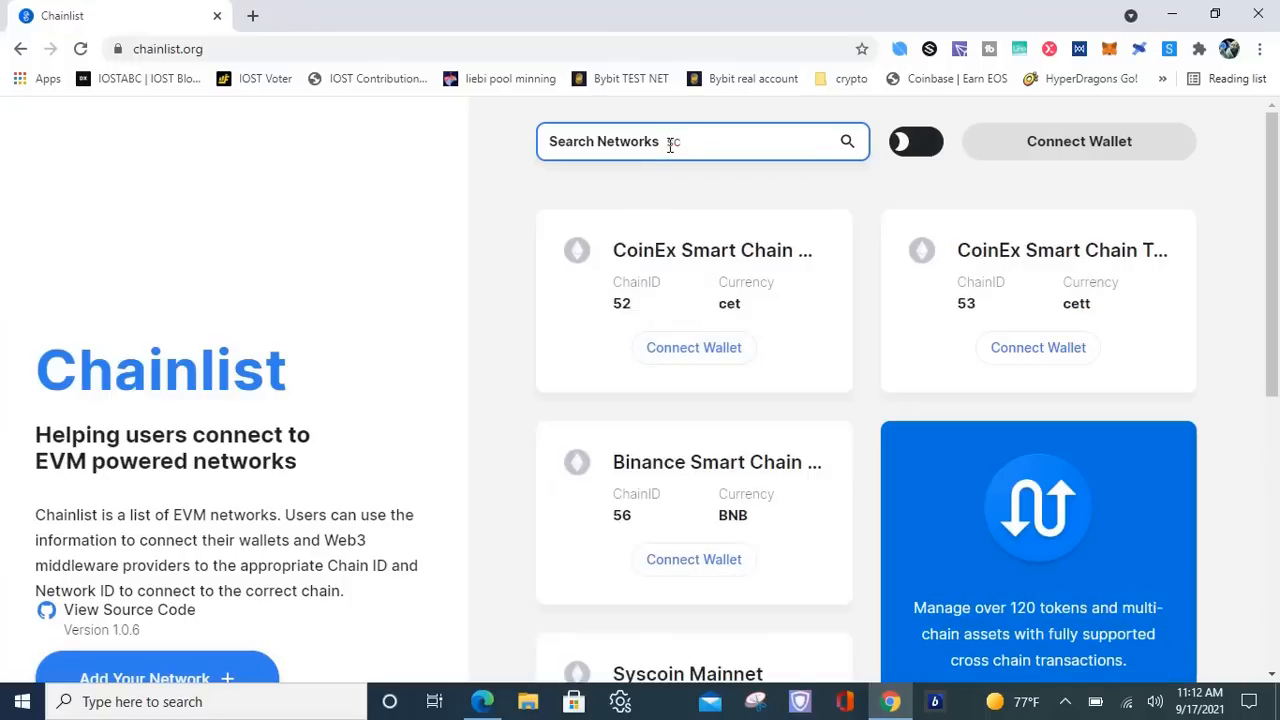
type("ava")
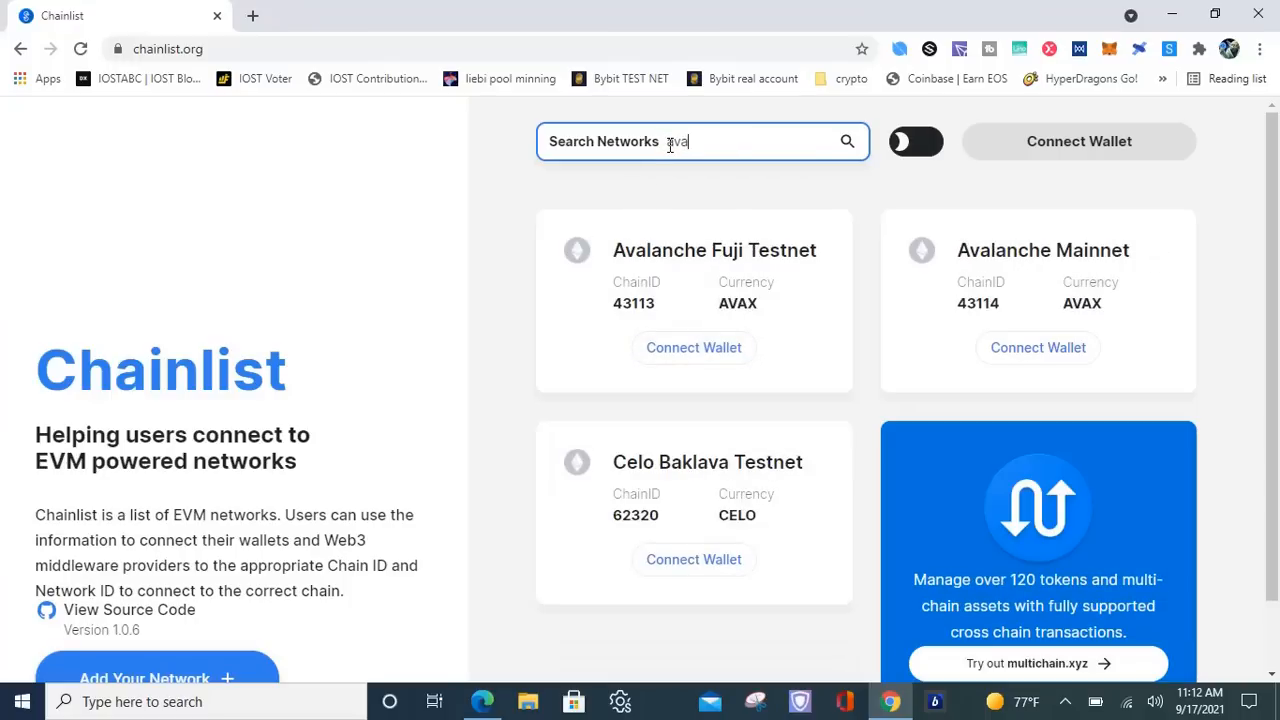
mouse_move(1137, 340)
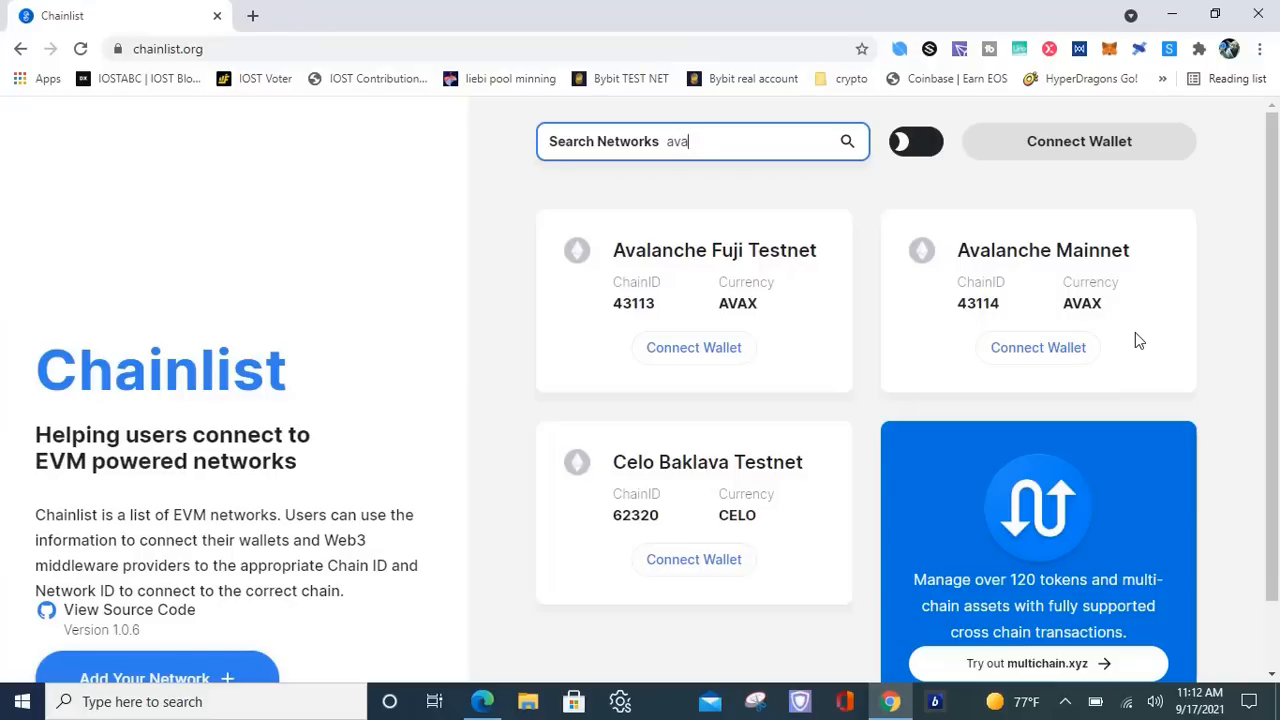
mouse_move(1052, 336)
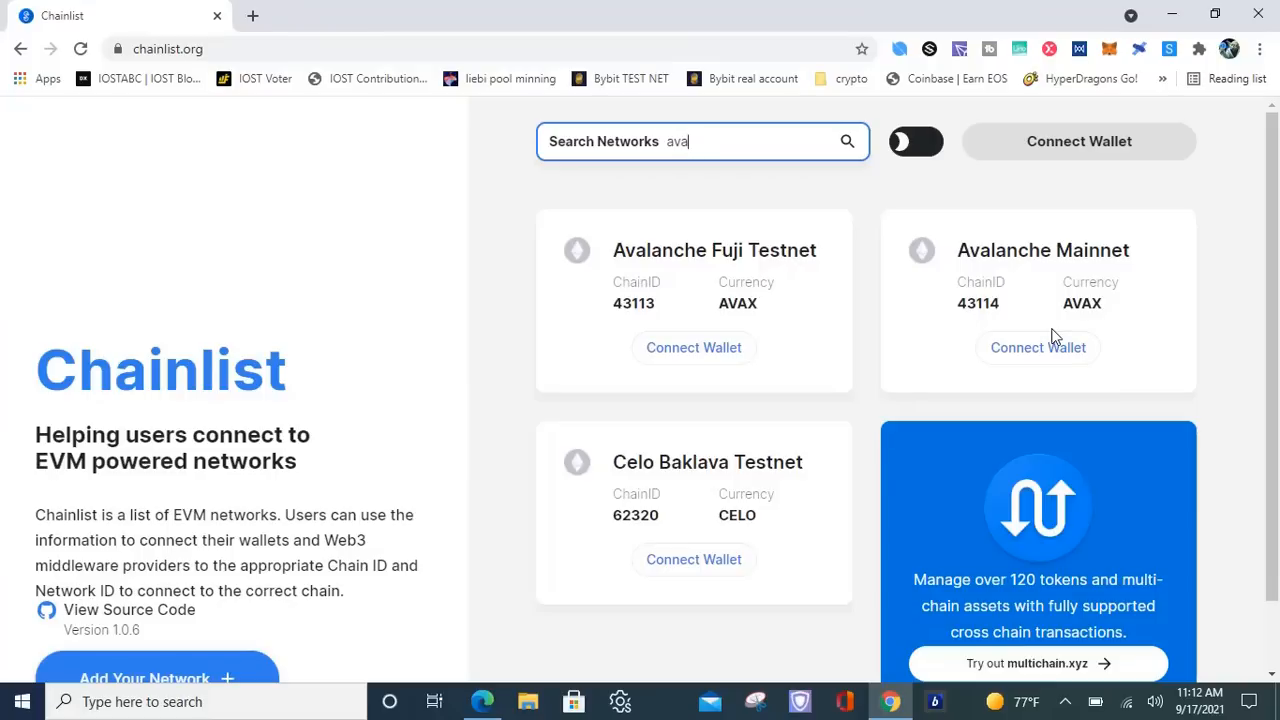
Step: Connect MetaMask Account 1 to chainlist.org from Avalanche Mainnet's Connect Wallet, retrying after a cancel
left_click(1037, 347)
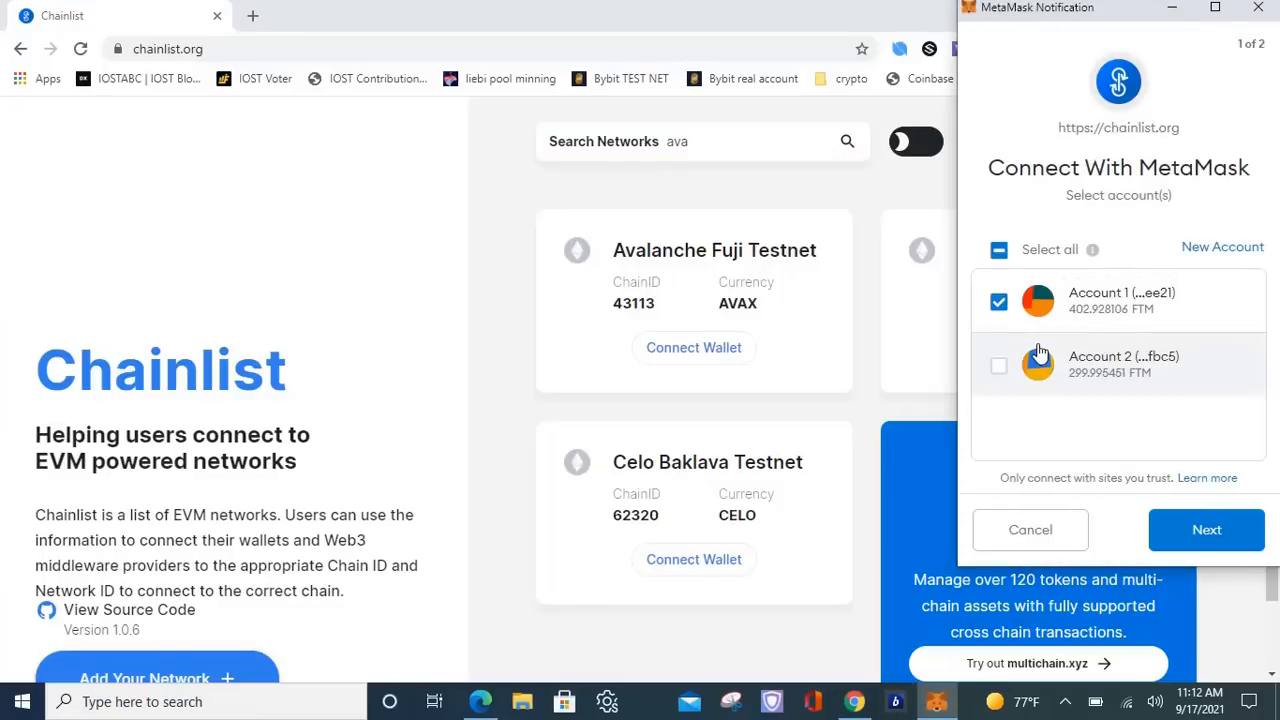
mouse_move(1030, 530)
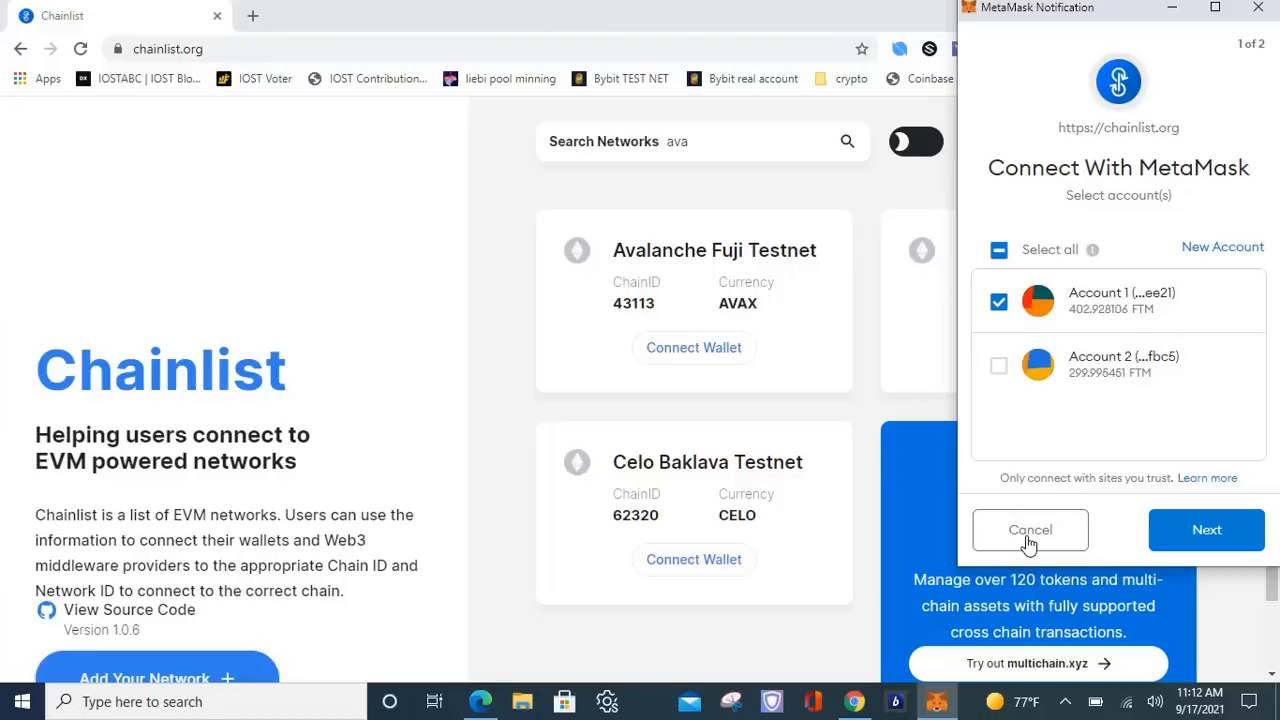
left_click(1029, 529)
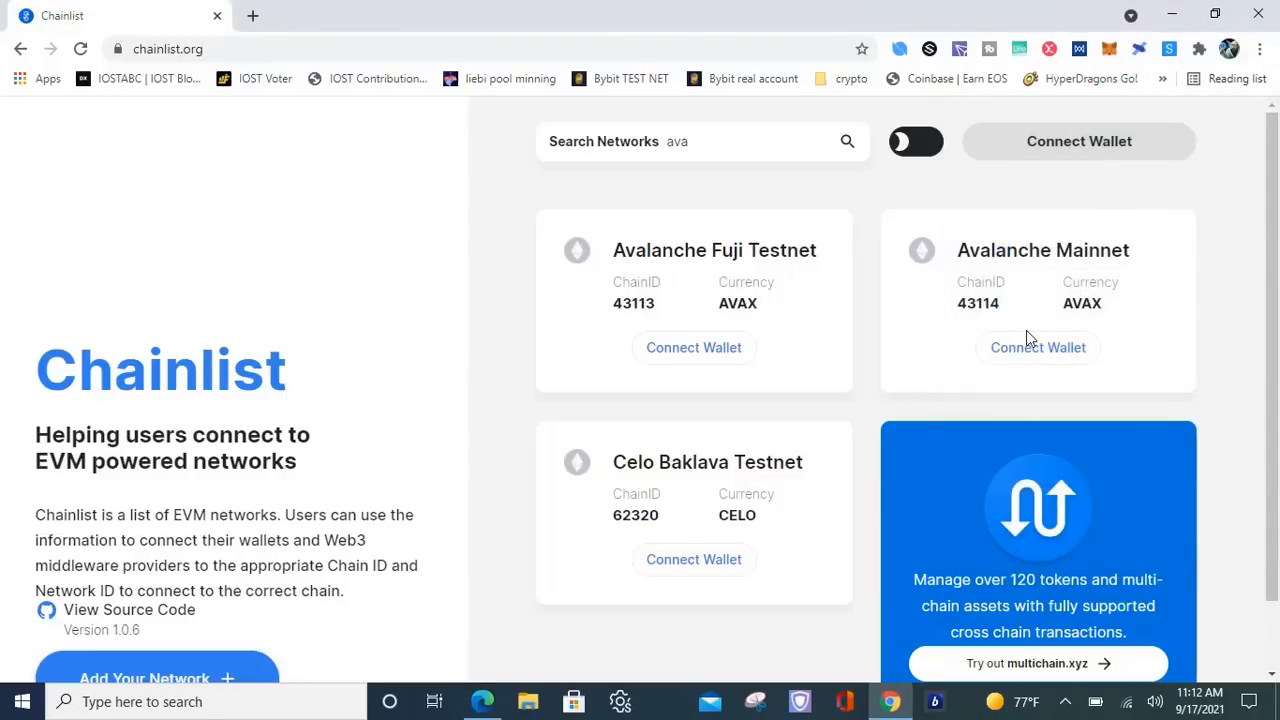
left_click(1037, 347)
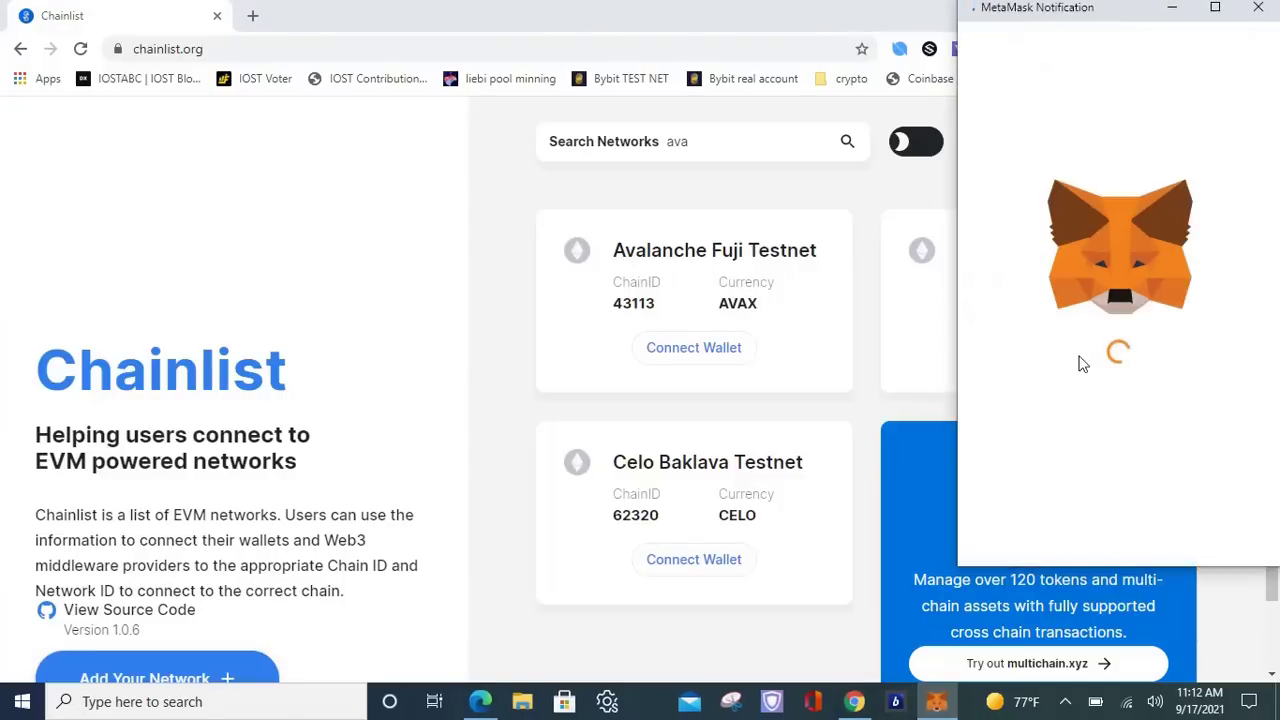
mouse_move(1205, 465)
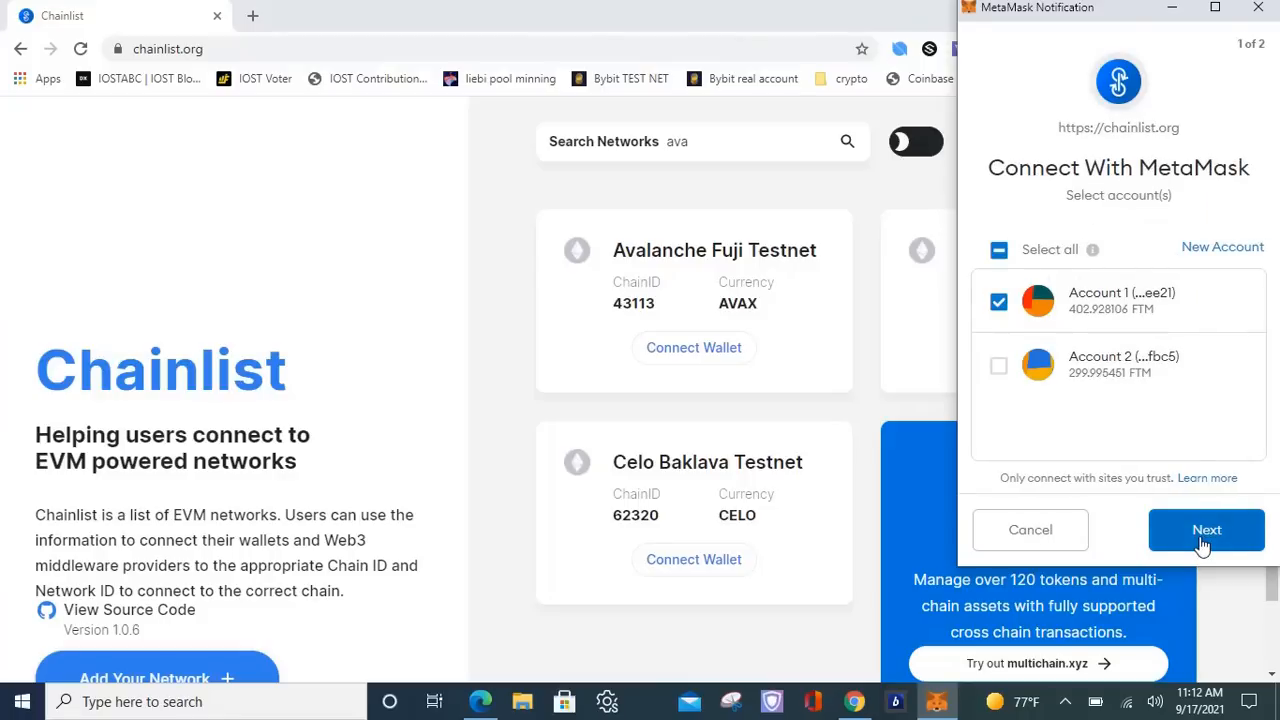
left_click(1206, 530)
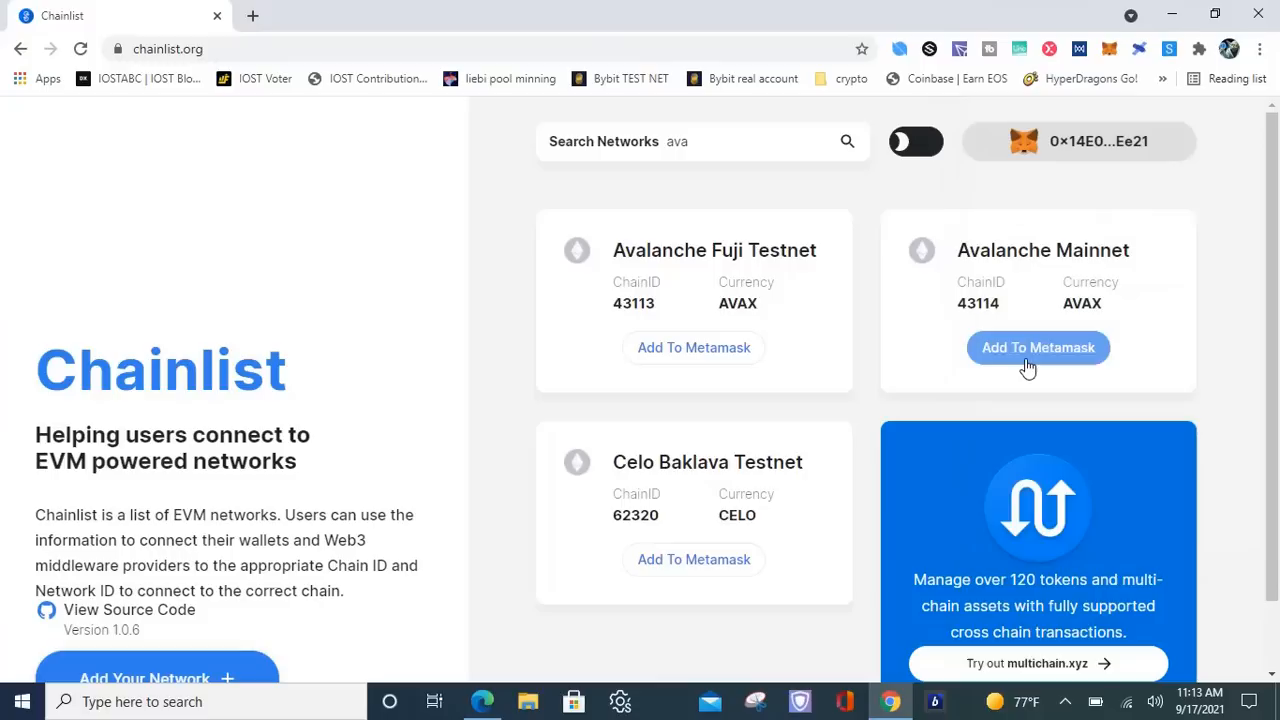
Step: Add Avalanche Mainnet to MetaMask, approve the request, and switch the wallet to it
left_click(1037, 347)
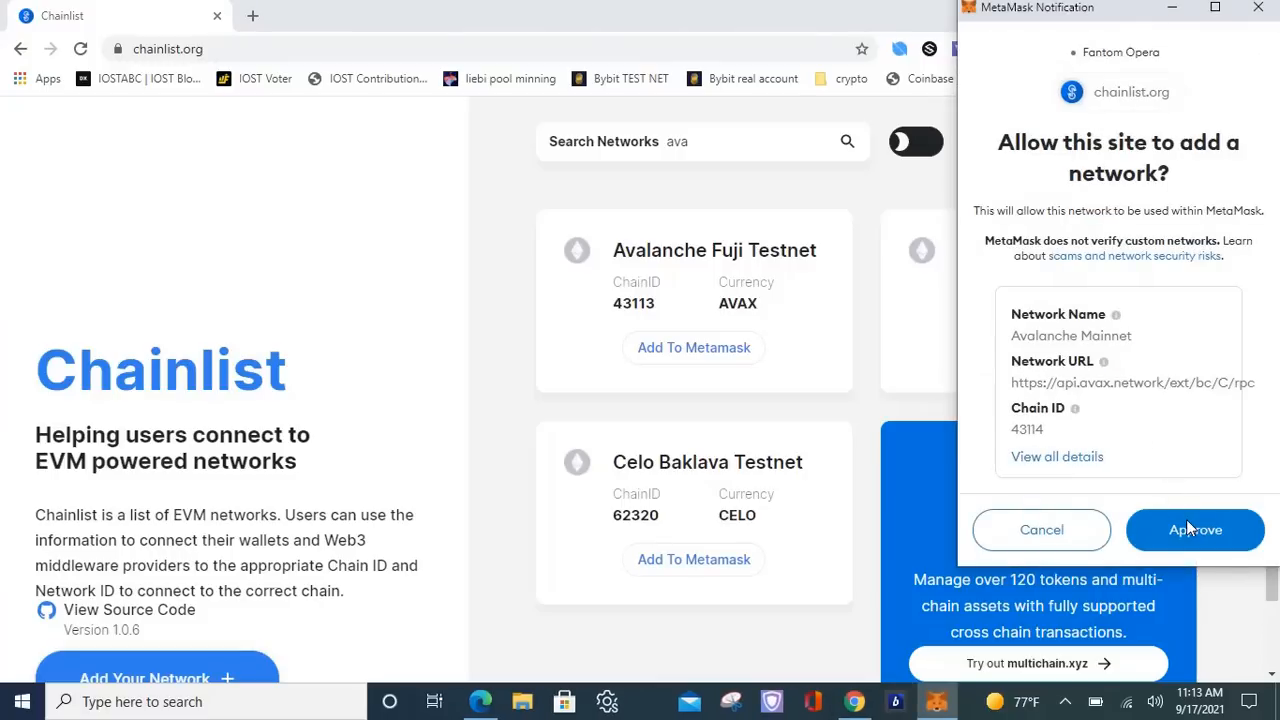
left_click(1194, 529)
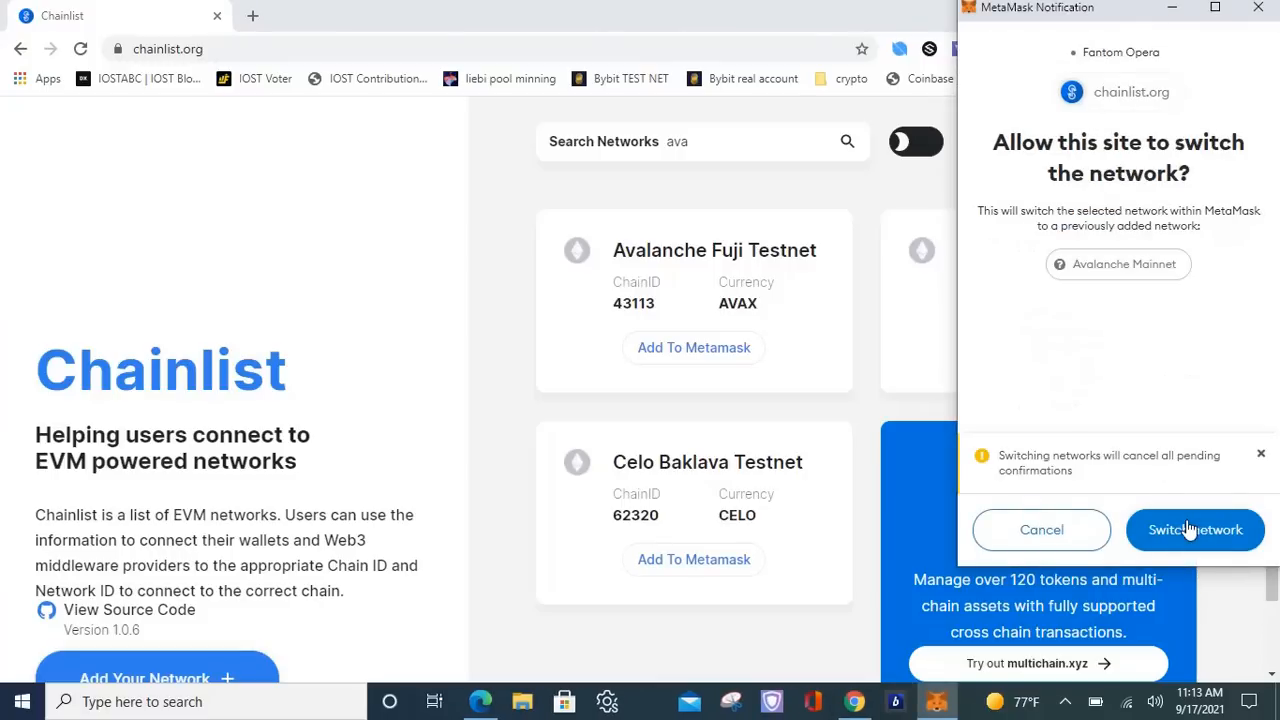
left_click(1195, 530)
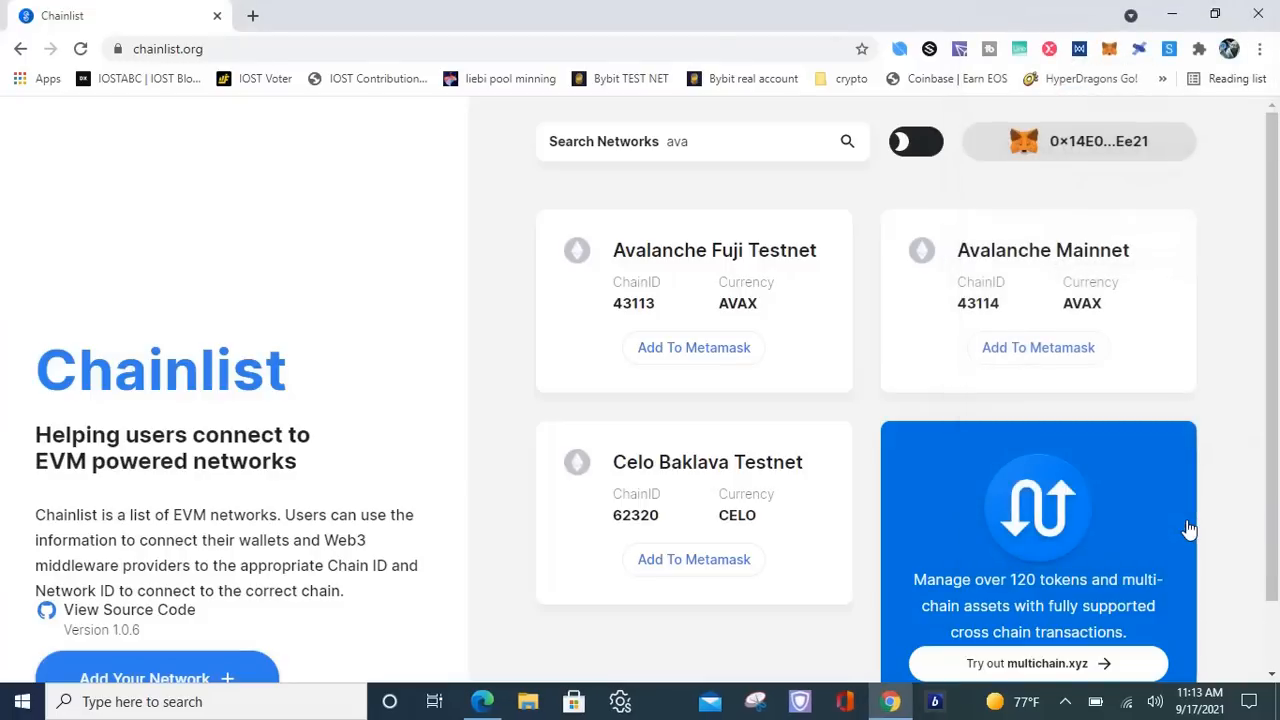
mouse_move(1110, 47)
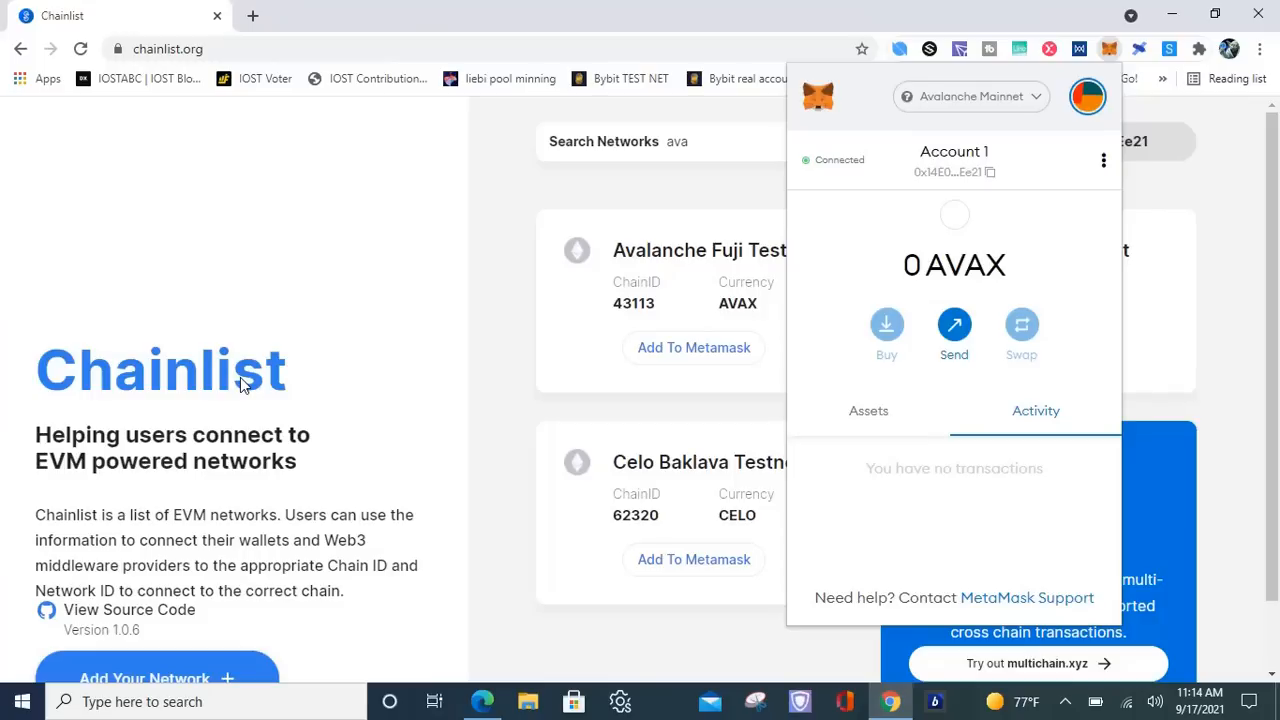
mouse_move(393, 593)
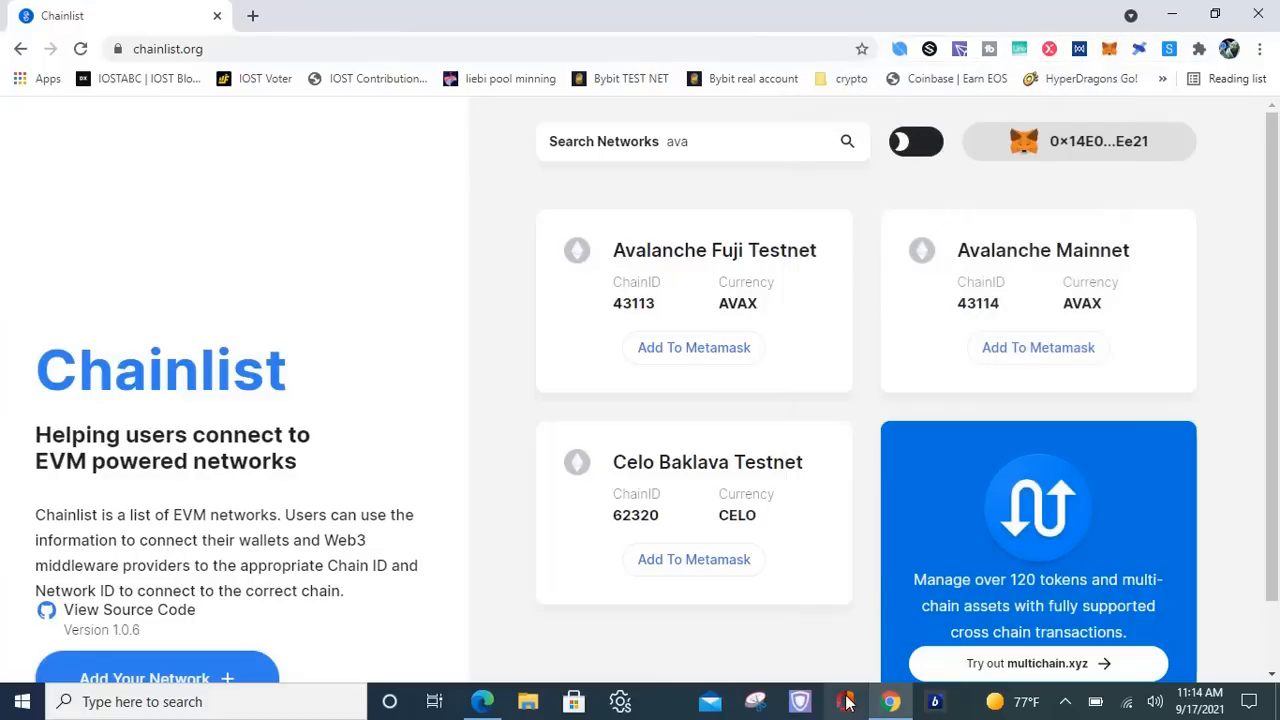
mouse_move(1095, 700)
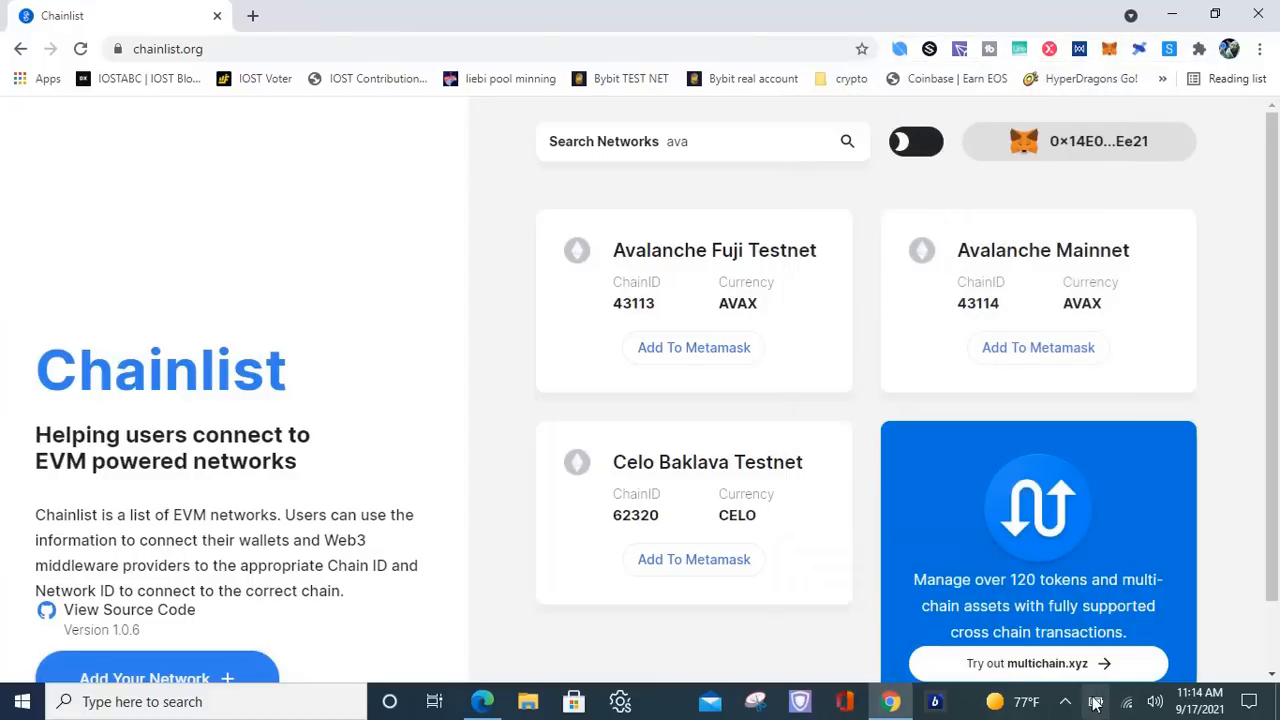